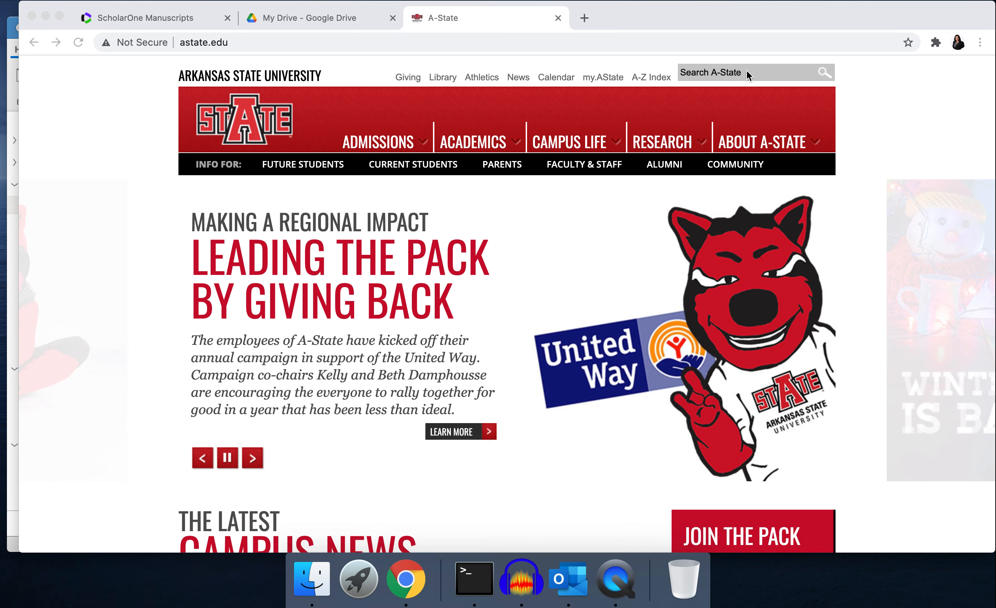
Step: Search the A-State site for 'online writing center' and run the suggested search
click(747, 72)
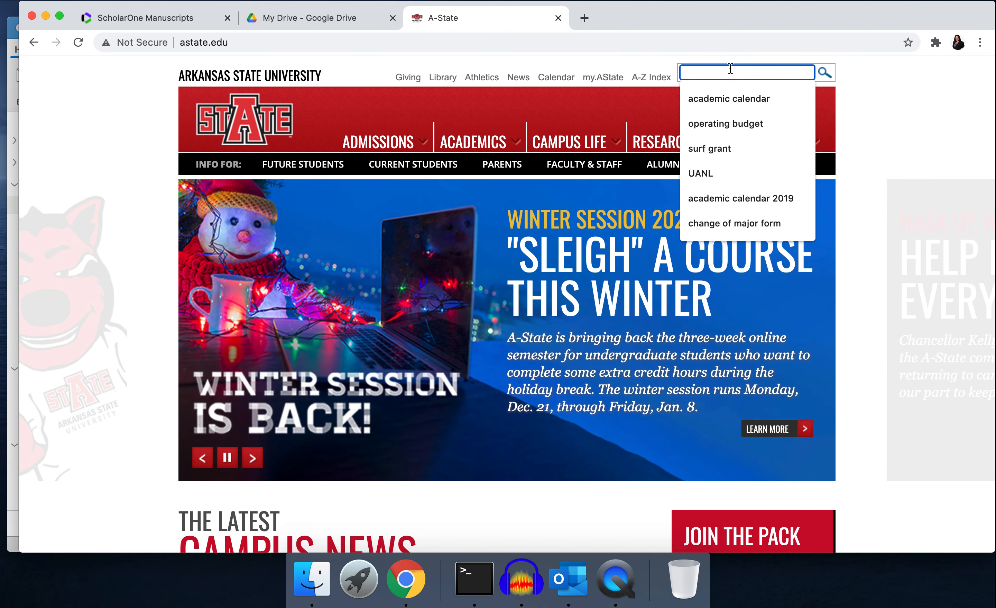
mouse_move(721, 73)
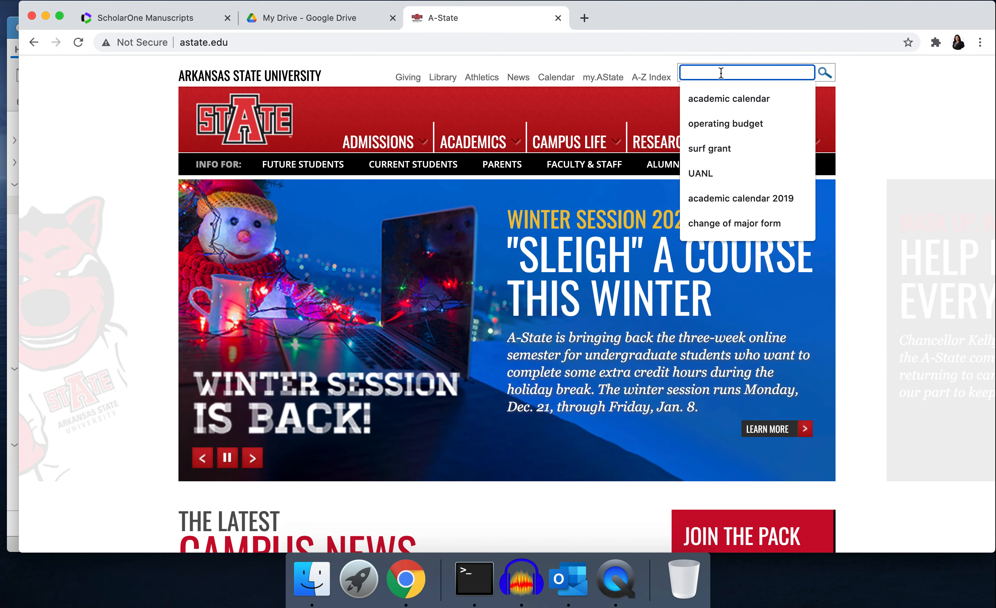
text(online writing center)
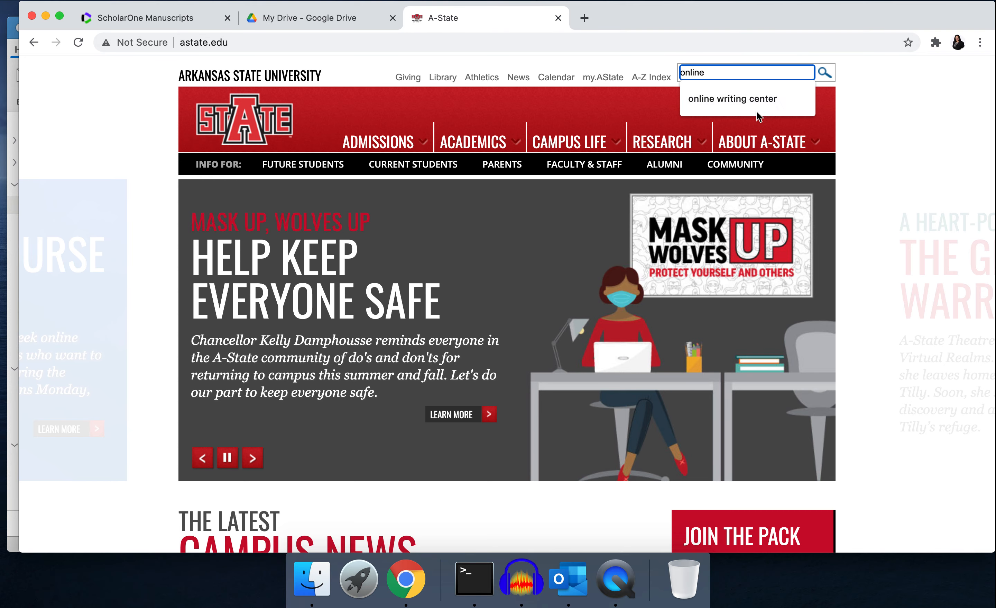
click(732, 98)
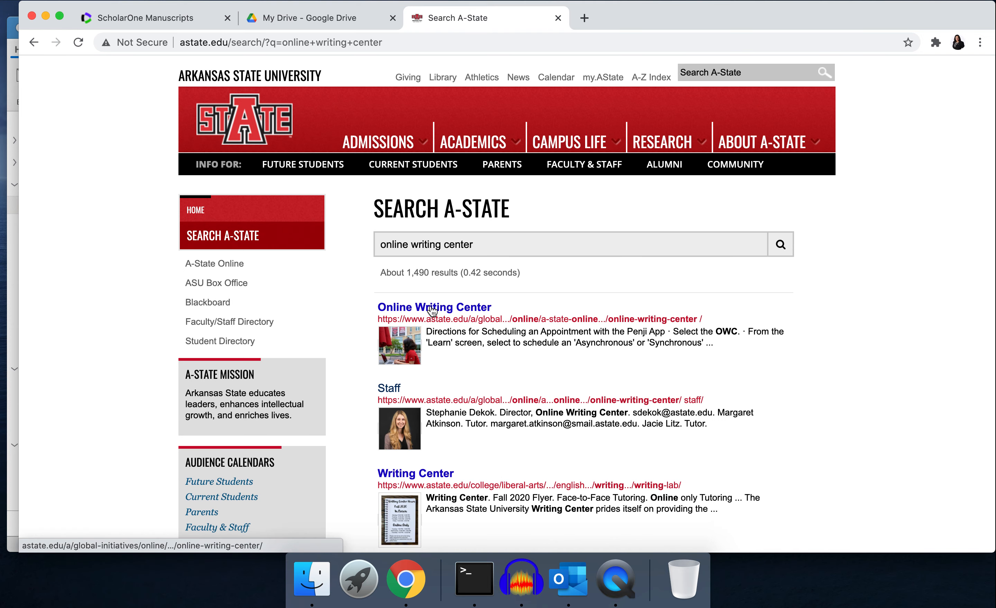
Step: Open the Online Writing Center result and follow the penjiapp.com Scheduled Tutoring link
click(434, 307)
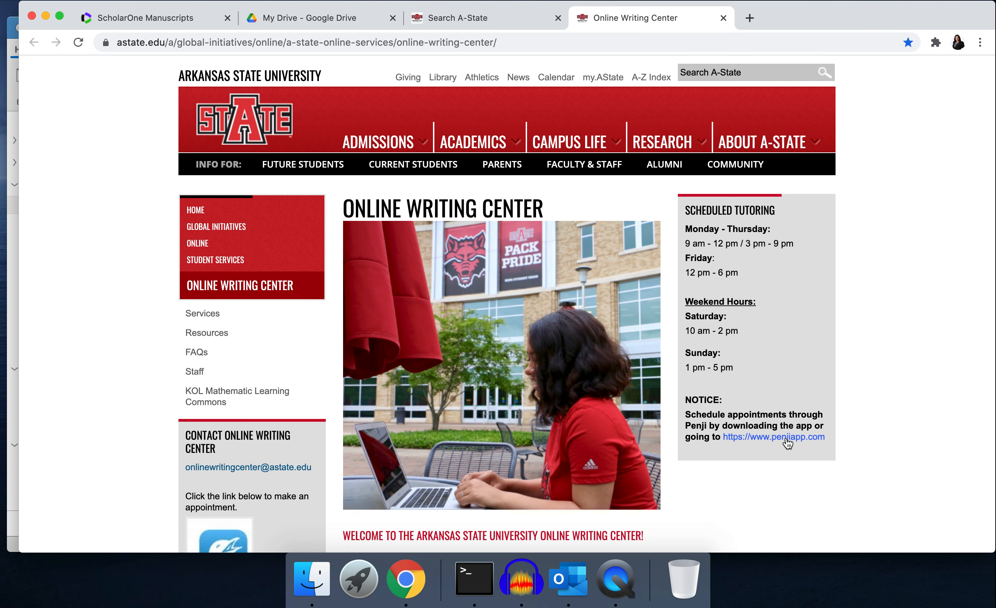
click(773, 436)
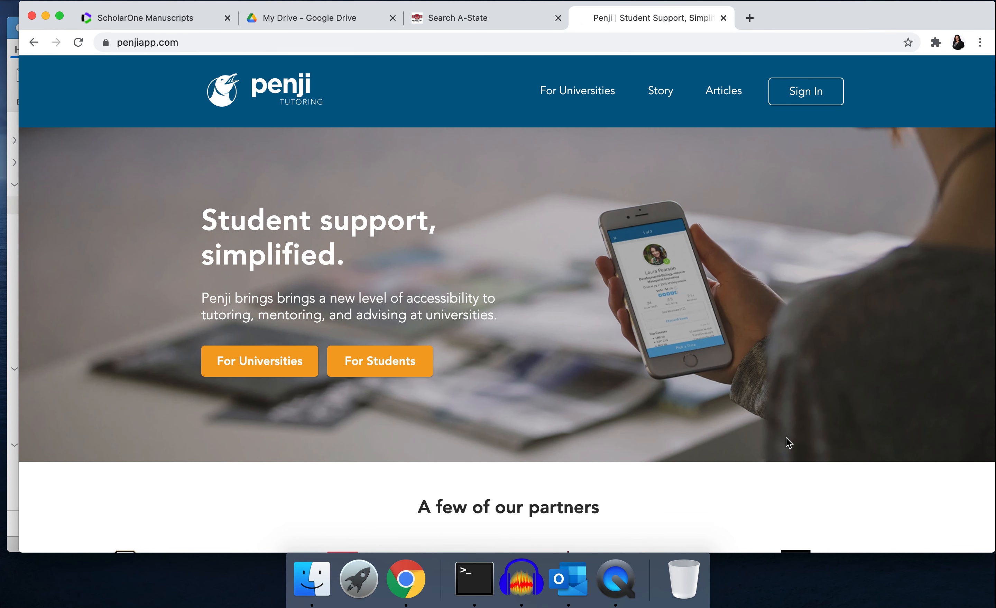
mouse_move(379, 361)
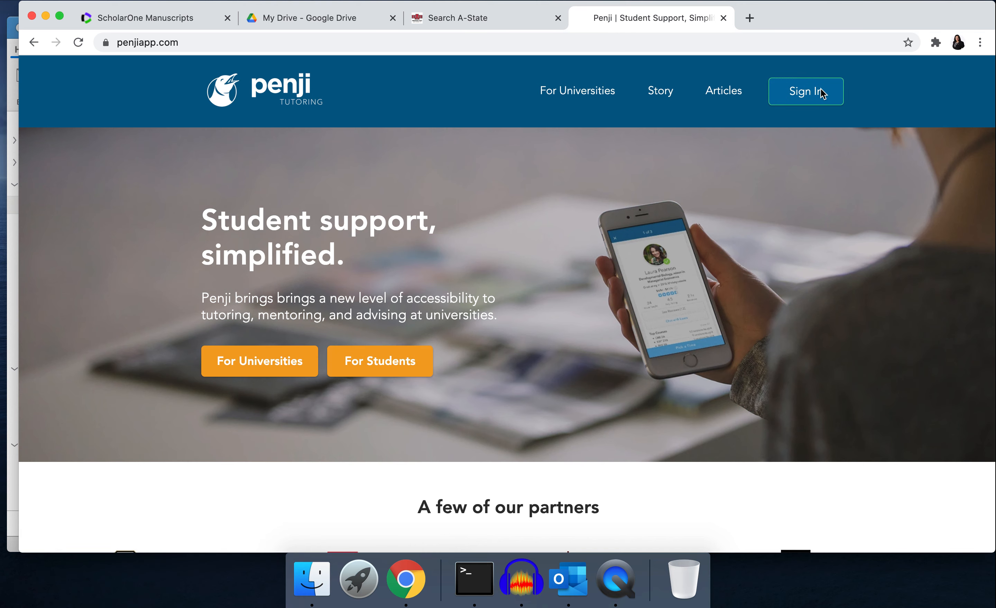
Step: Sign in to Penji to reach the OWC community Learn page
click(806, 91)
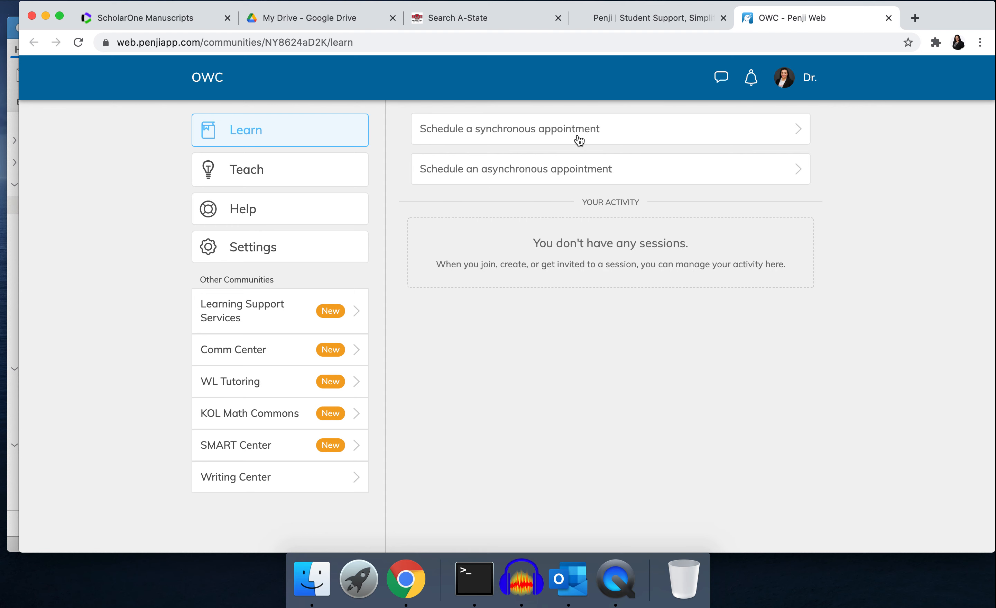
mouse_move(578, 140)
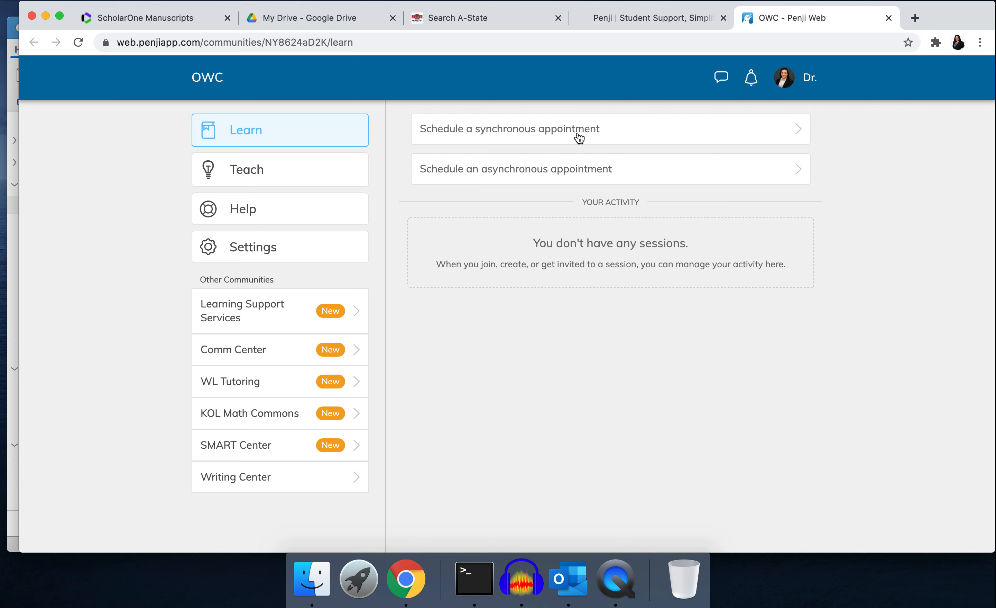
mouse_move(582, 176)
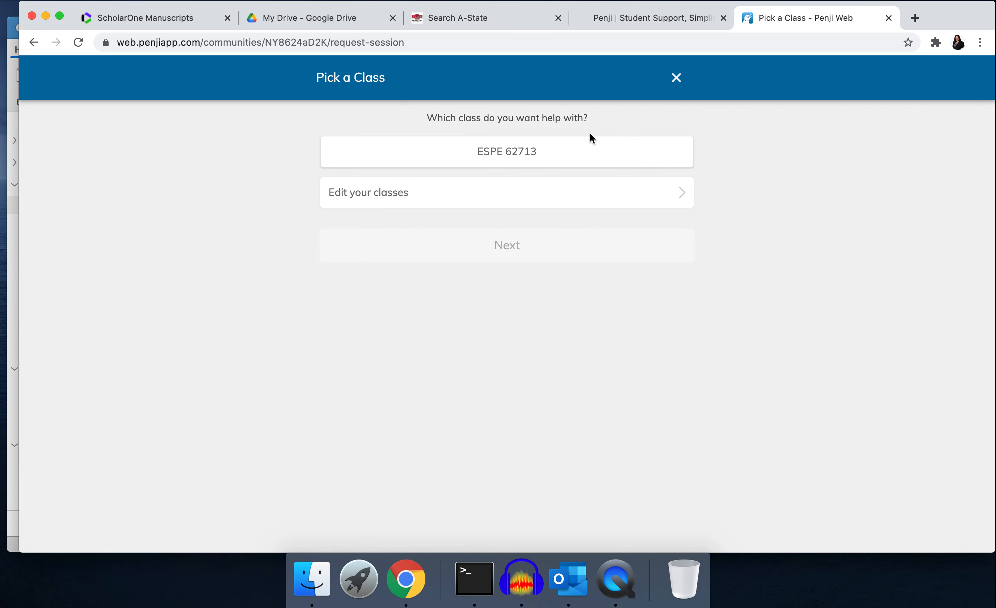
mouse_move(511, 169)
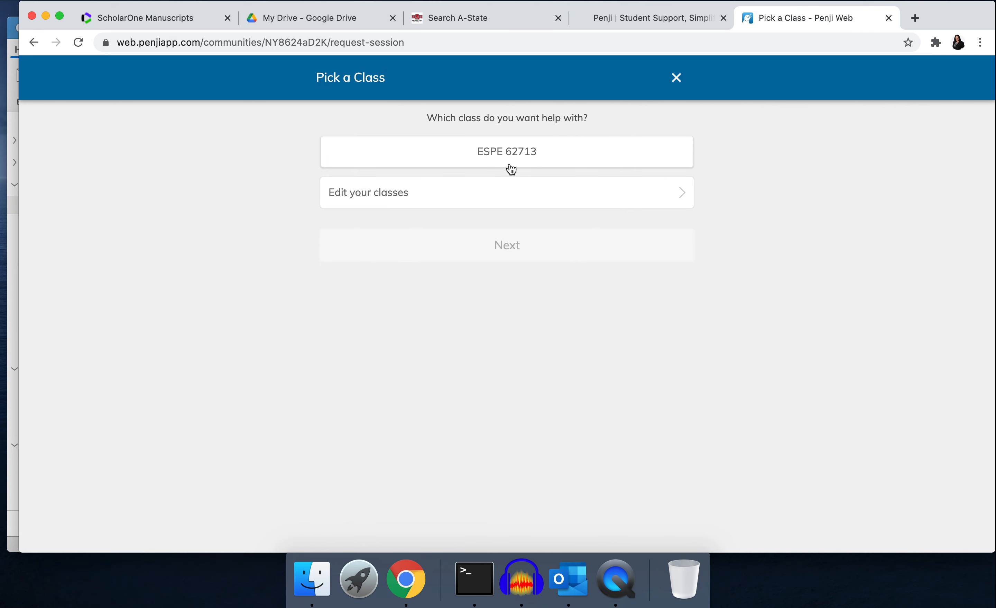
mouse_move(518, 193)
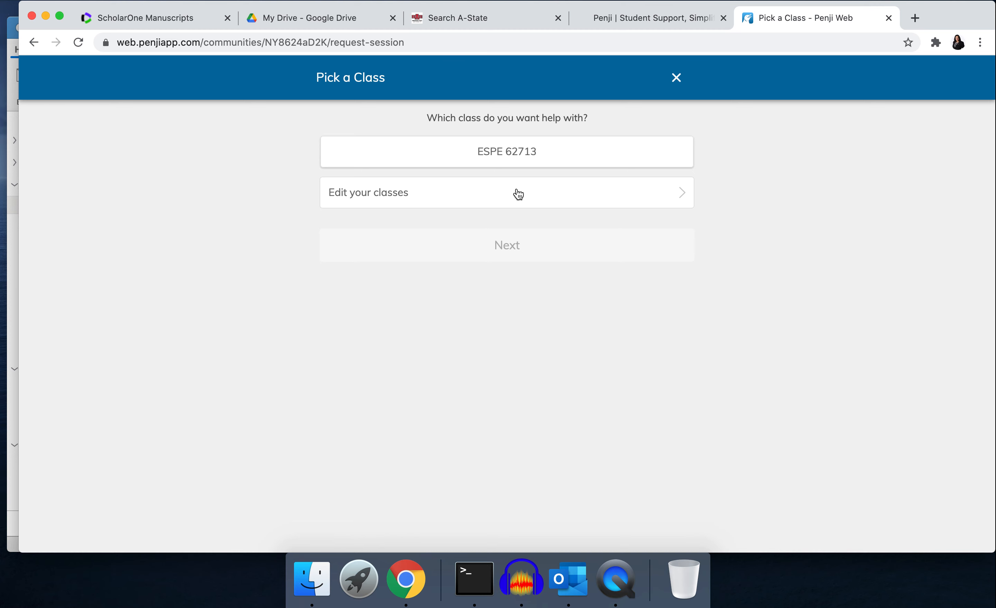
mouse_move(506, 158)
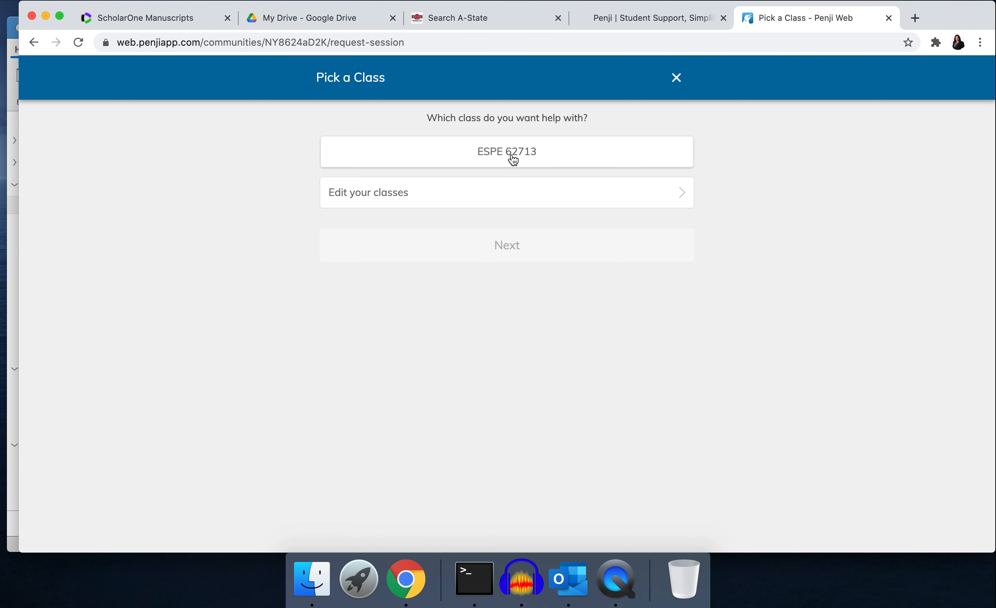
mouse_move(536, 158)
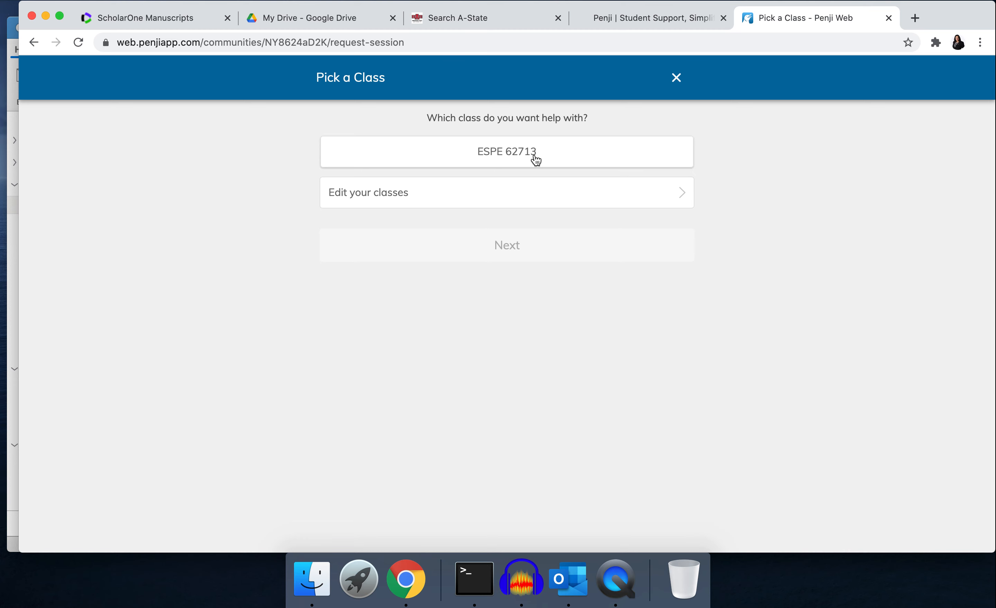
Step: Choose class ESPE 62713 and continue to the Pick a Time calendar
click(507, 151)
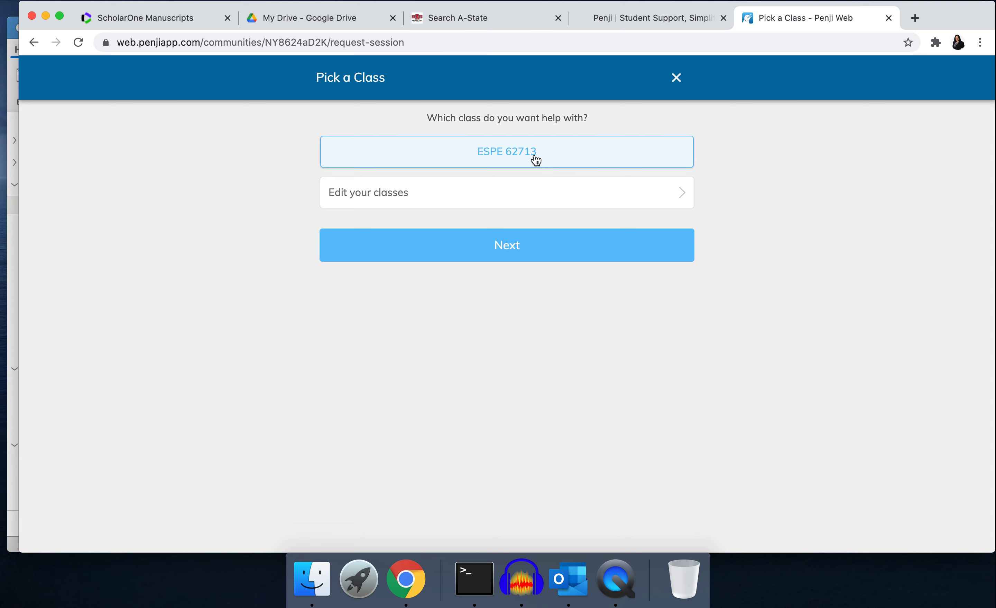
mouse_move(507, 245)
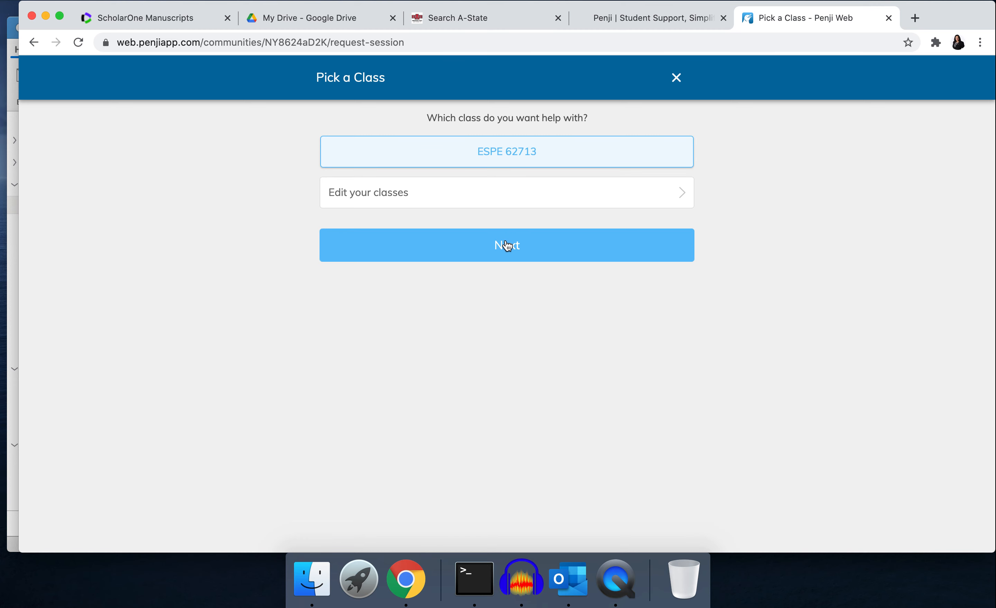
click(506, 246)
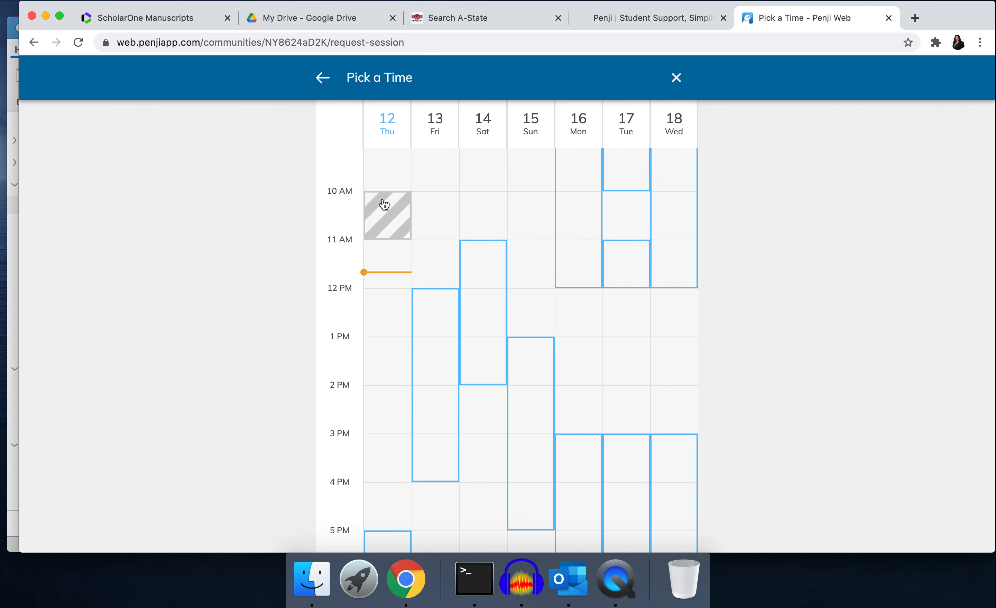
mouse_move(400, 241)
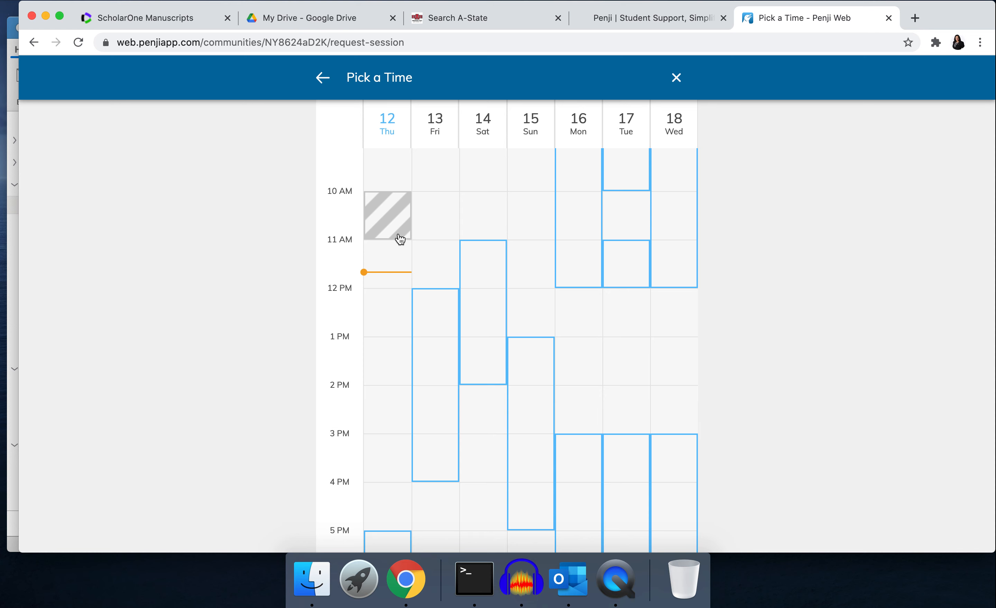
mouse_move(483, 317)
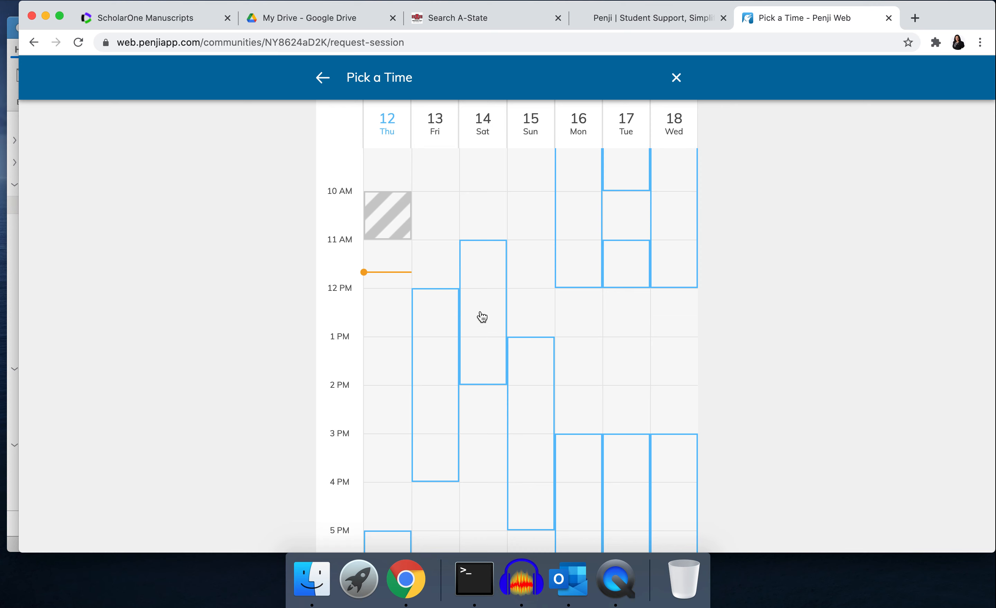
mouse_move(616, 481)
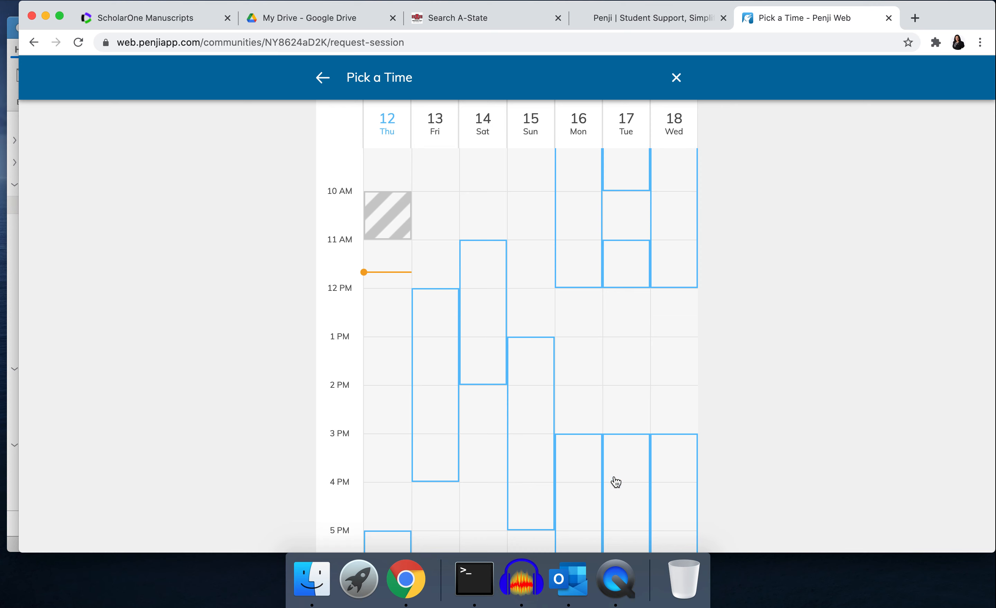
Step: Select the Friday 13th 12:00 PM – 1:00 PM slot and continue to available tutors
scroll(down, 3)
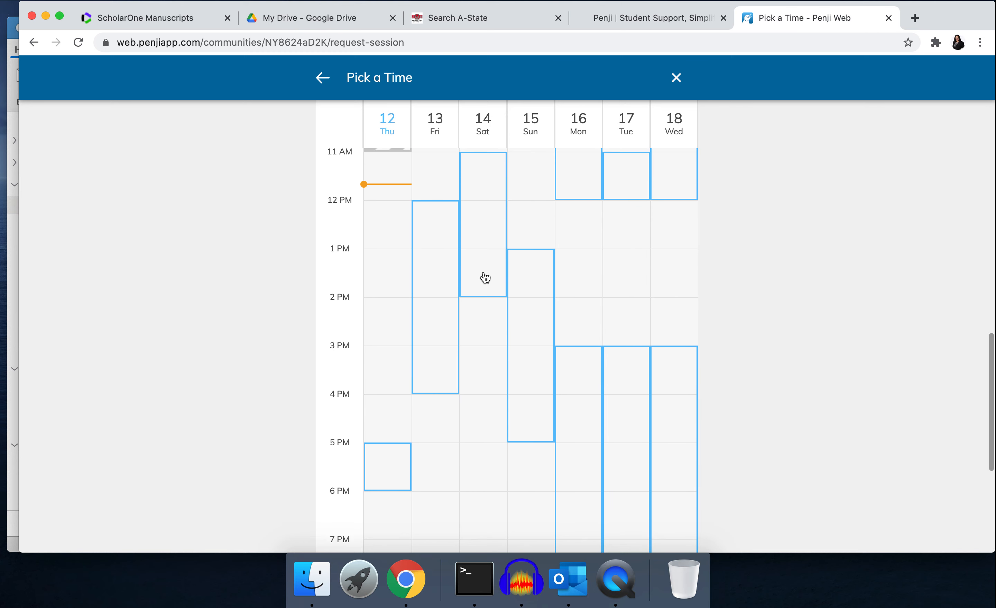
click(435, 224)
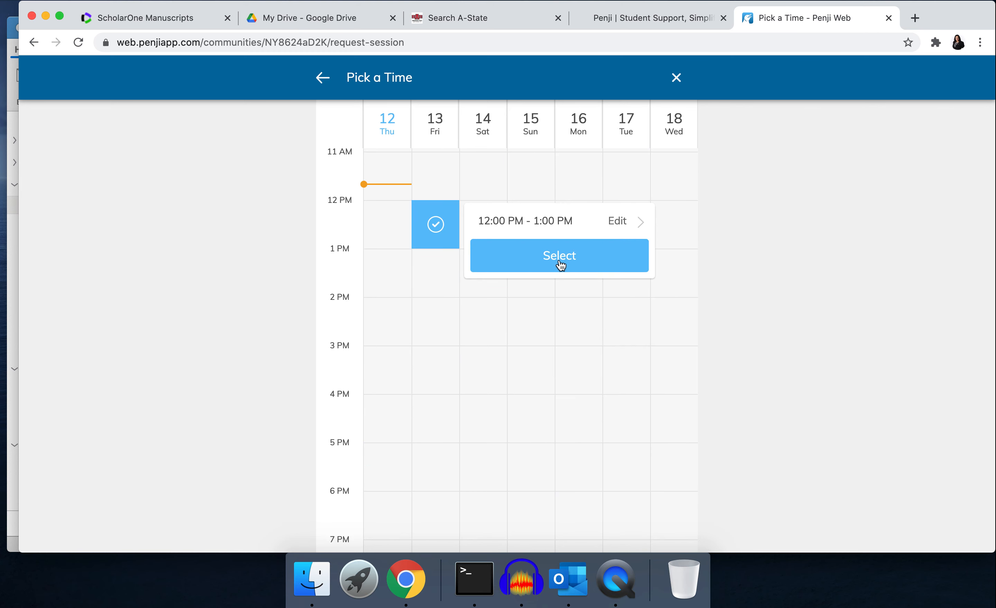
click(559, 255)
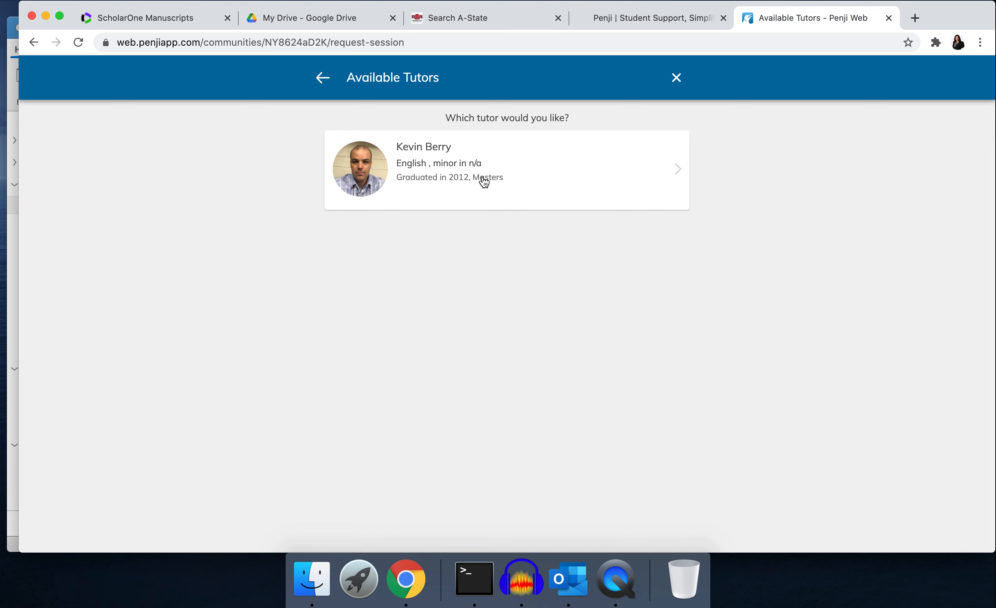
click(507, 169)
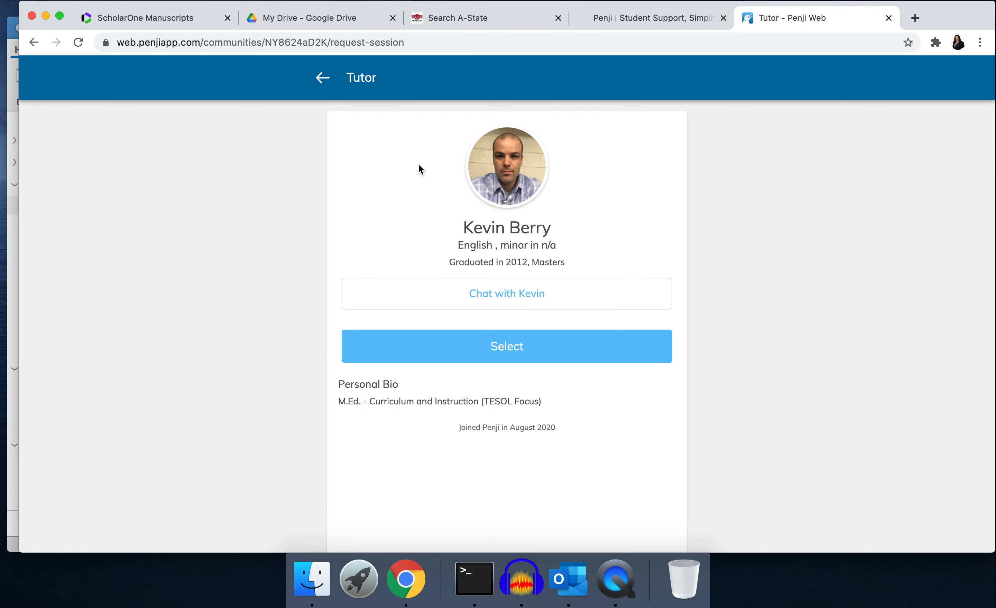
scroll(down, 3)
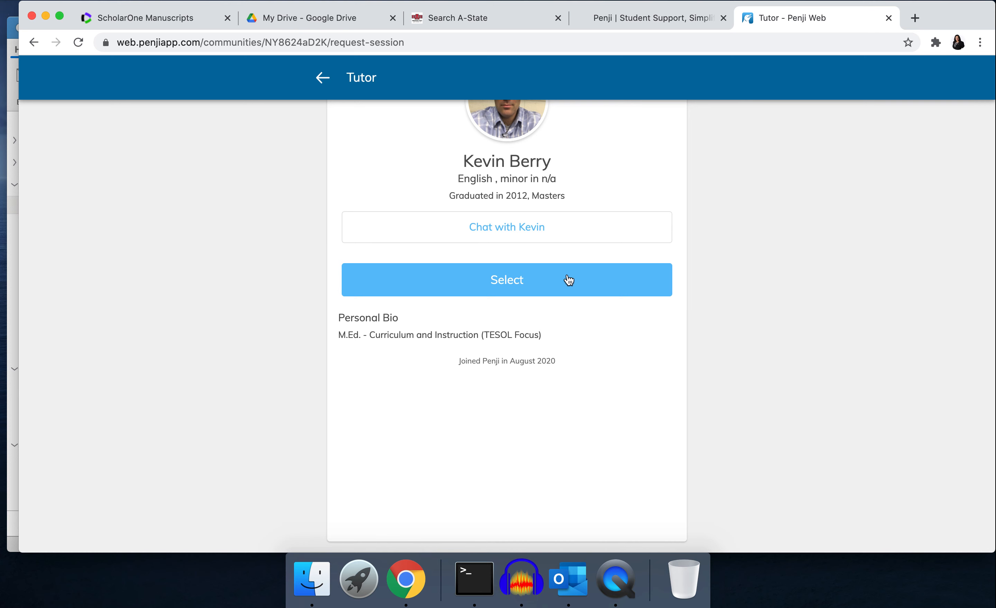
mouse_move(568, 276)
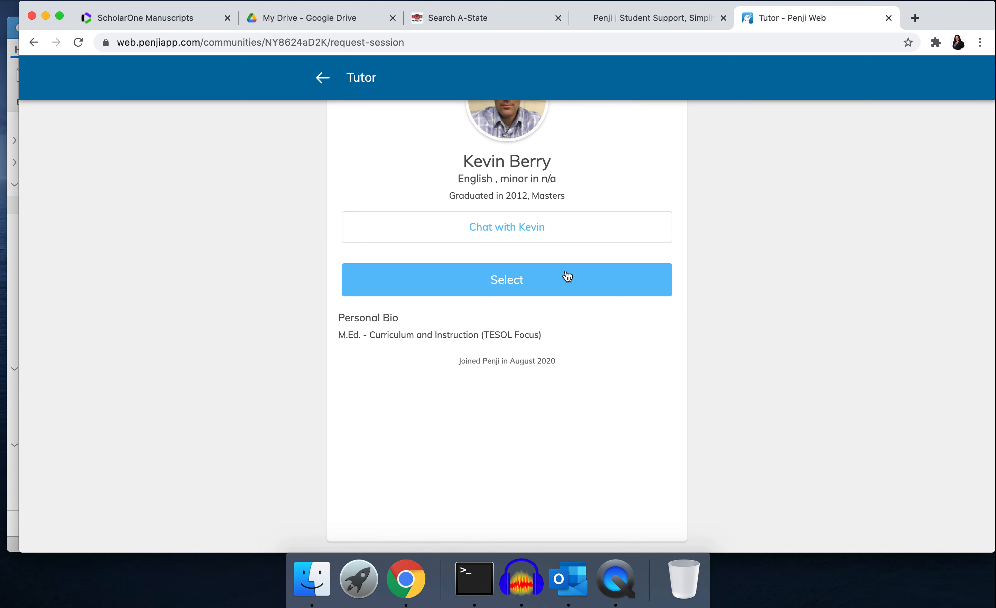
mouse_move(532, 227)
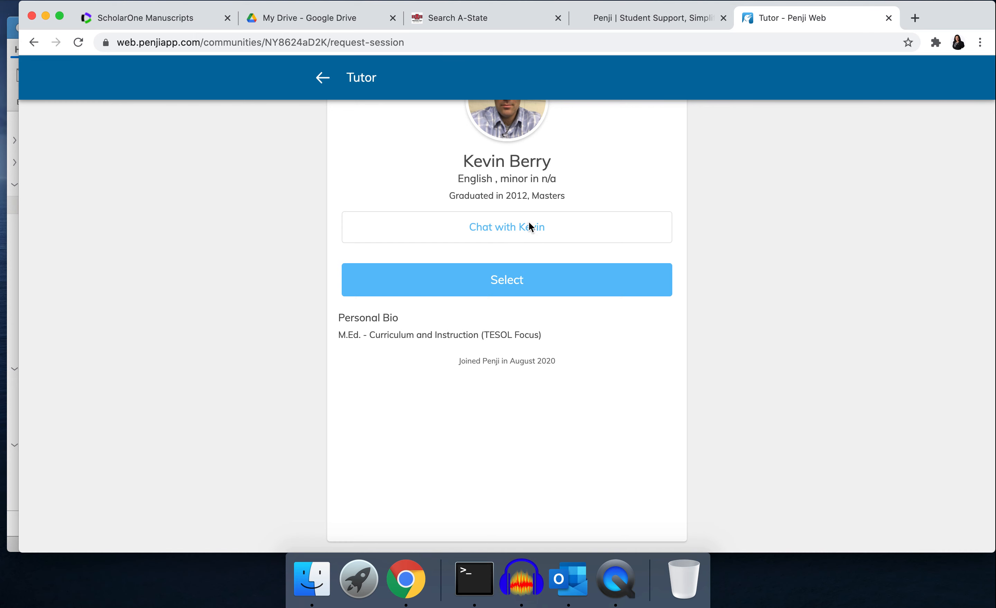
click(507, 227)
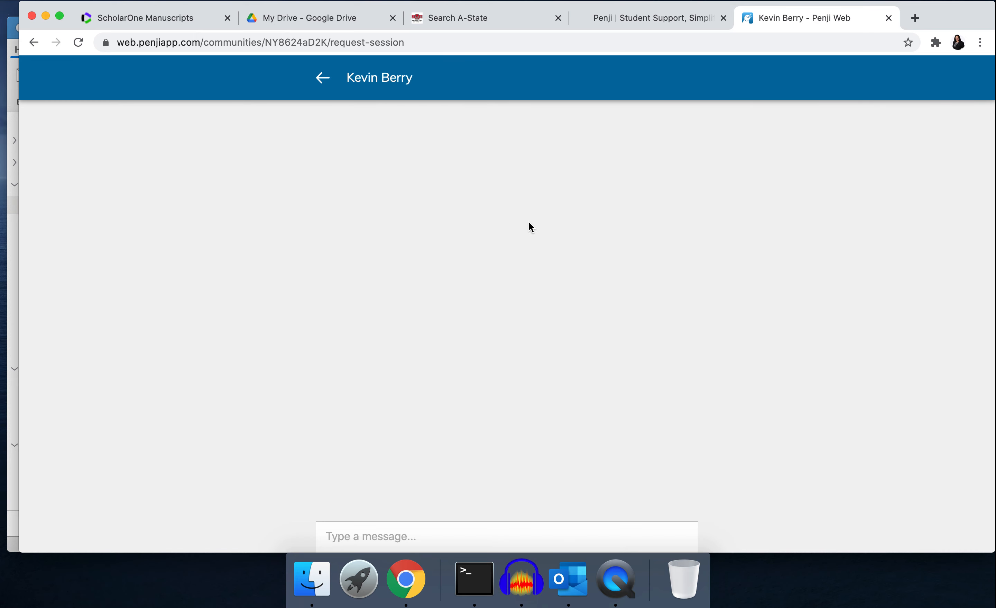
mouse_move(557, 313)
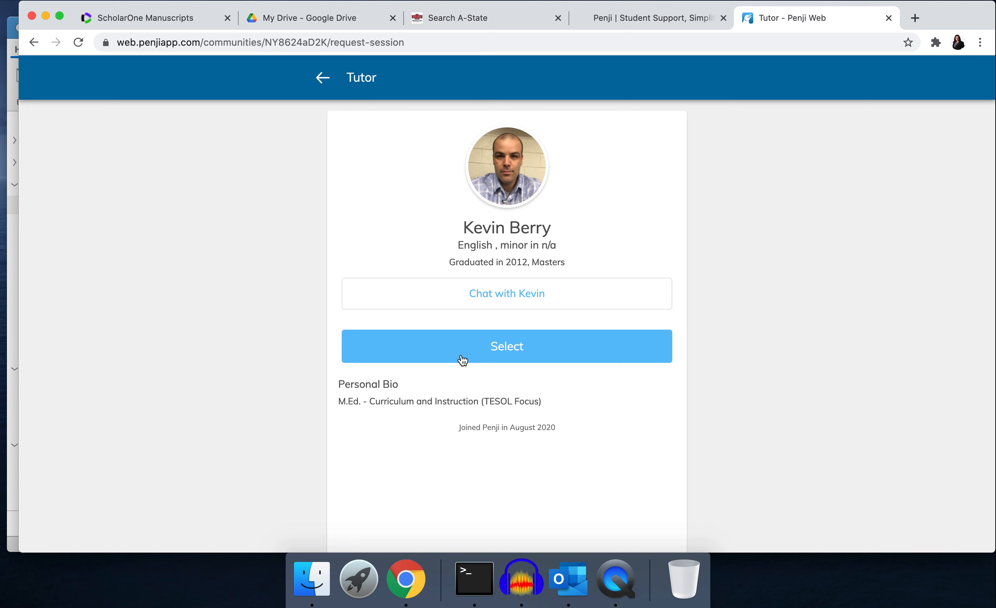
click(507, 346)
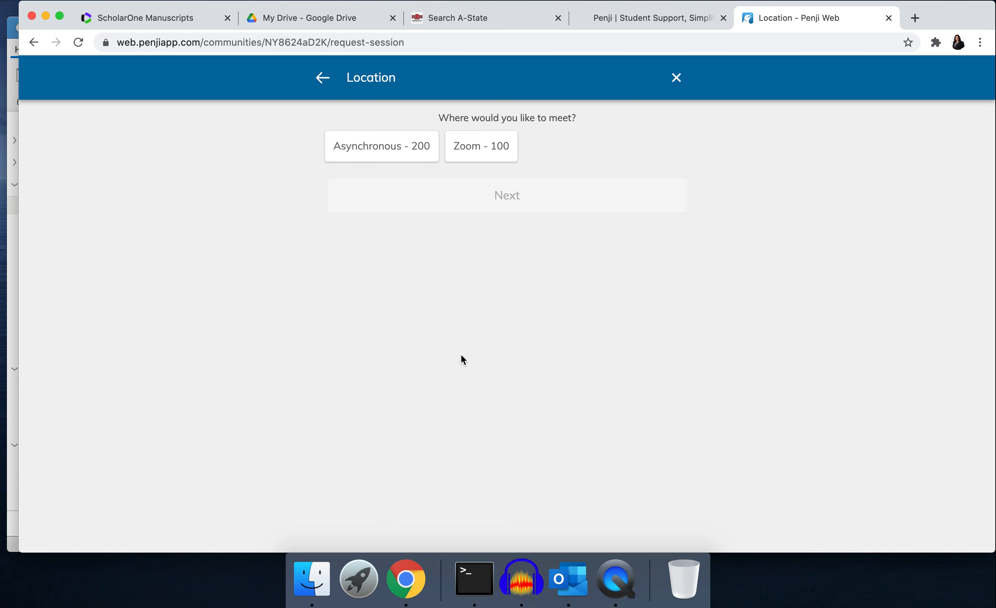
mouse_move(401, 153)
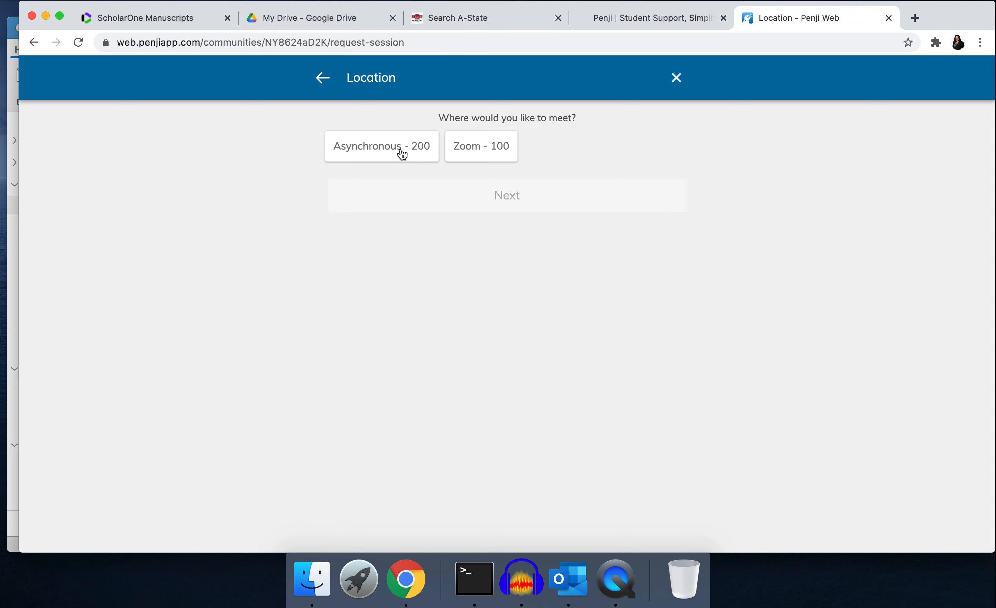
mouse_move(444, 169)
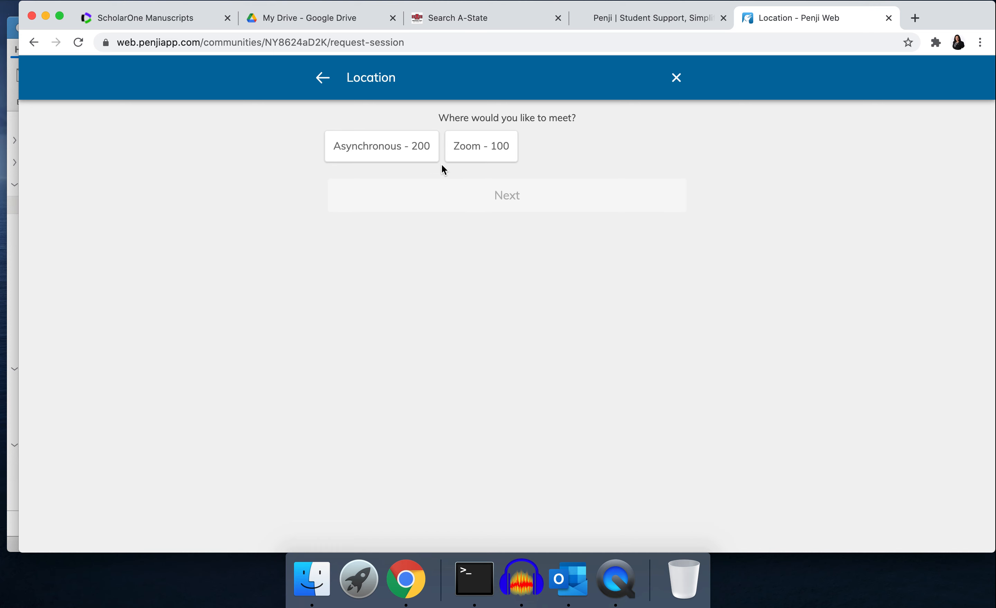
click(481, 146)
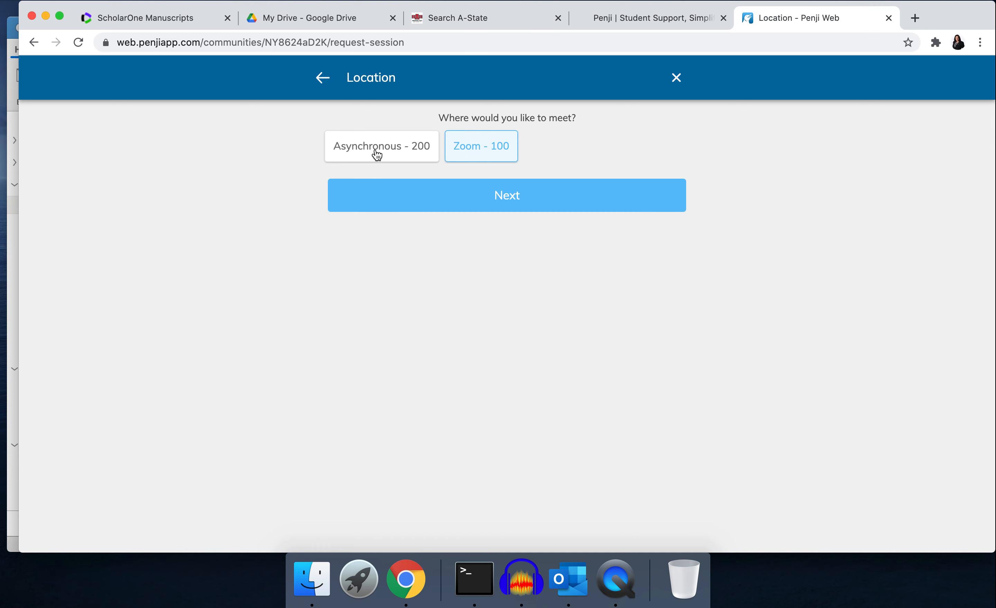
mouse_move(459, 150)
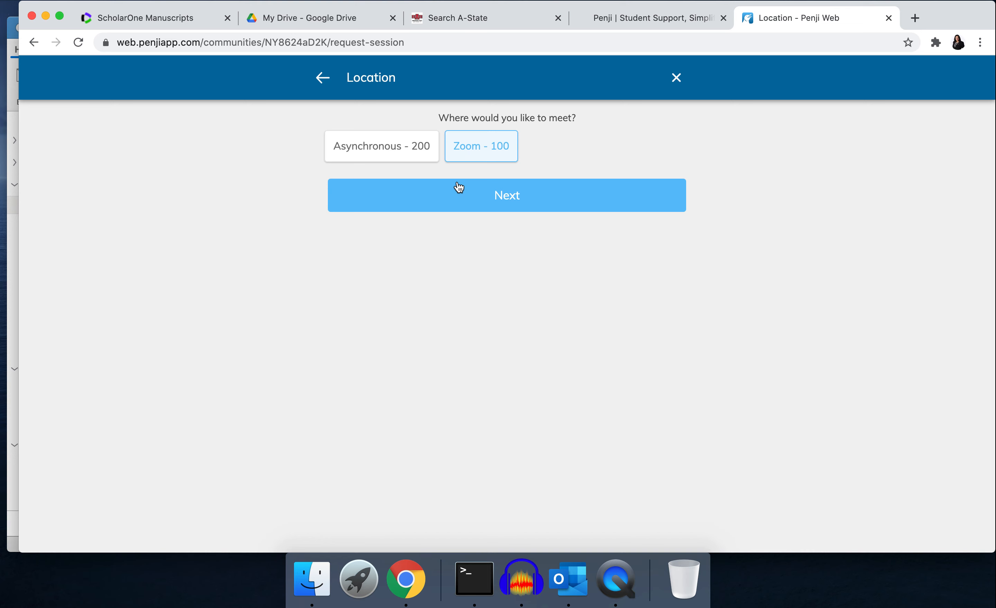
Step: Continue from Location to the Topic page, leaving the questions unanswered
click(507, 195)
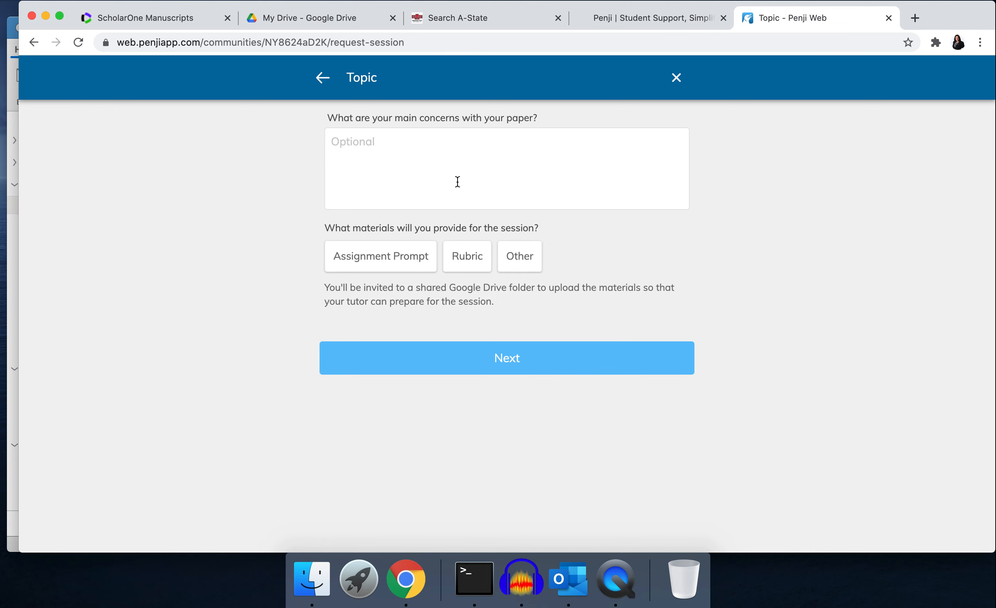
mouse_move(415, 313)
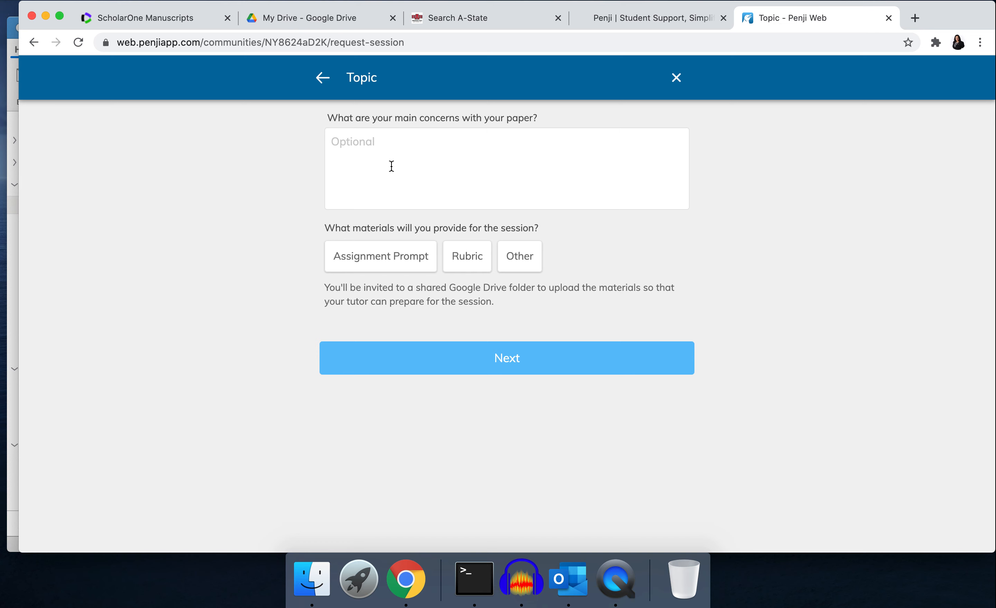
mouse_move(382, 272)
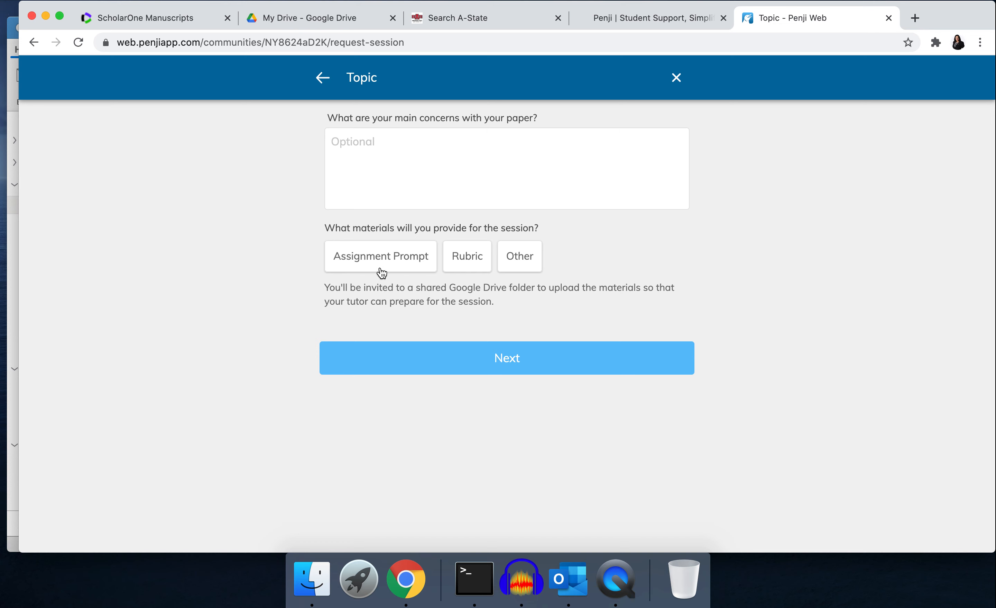
mouse_move(509, 260)
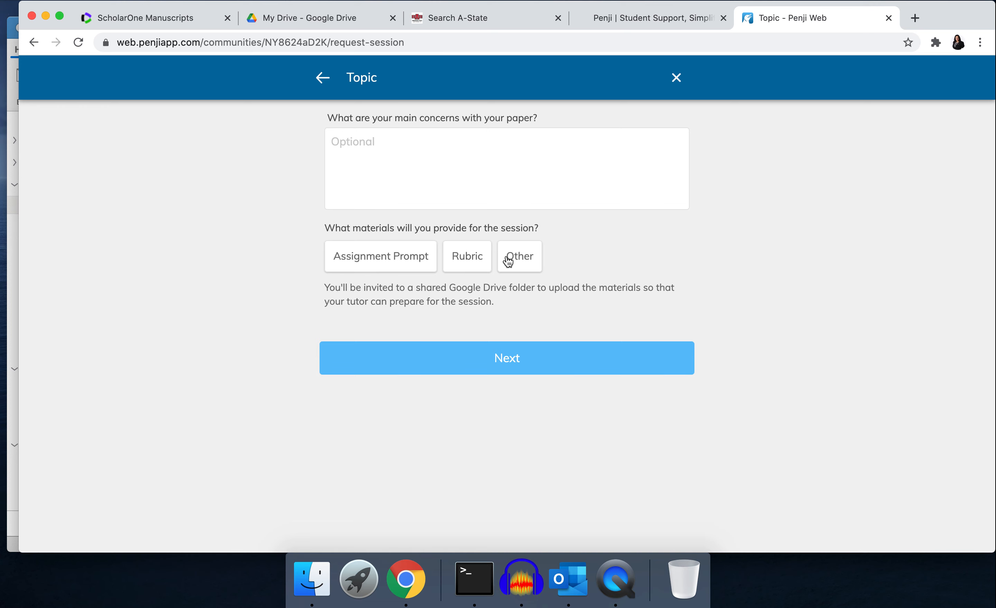
mouse_move(511, 360)
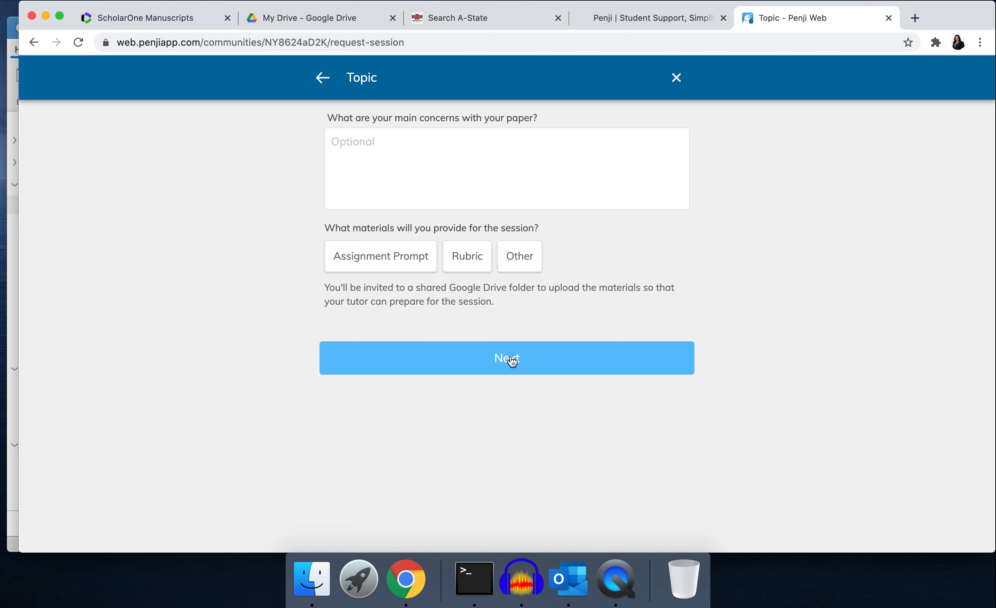
Step: Skip the topic and reach the Overview summarizing class, Friday noon, Kevin Berry, Zoom, free
click(507, 357)
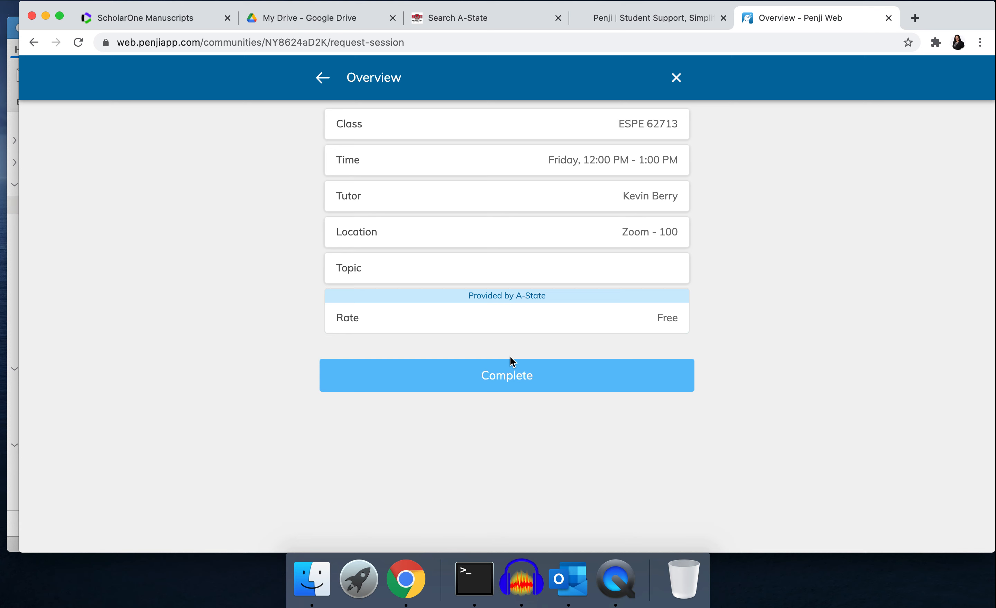
mouse_move(518, 290)
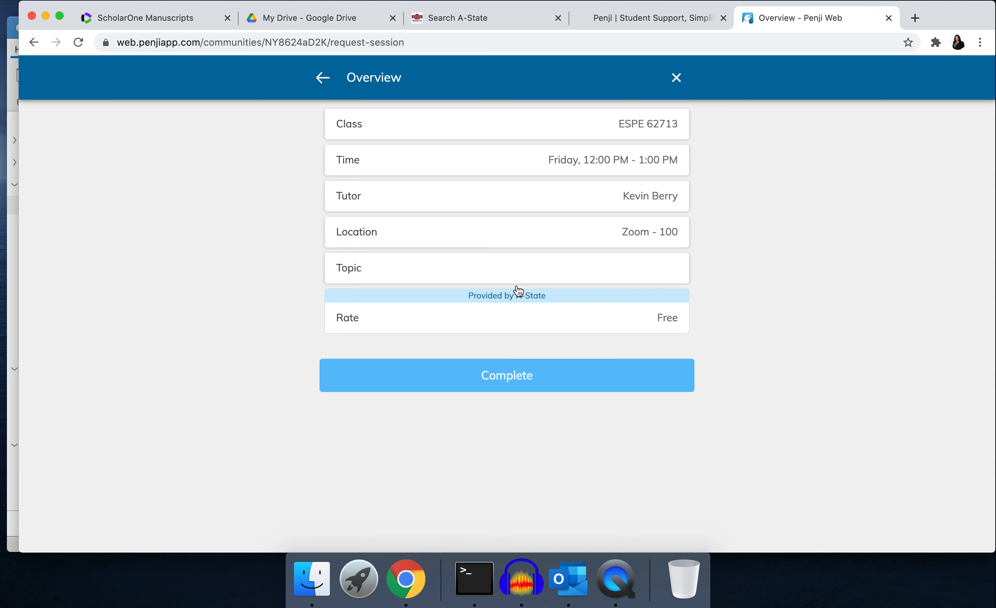
mouse_move(427, 183)
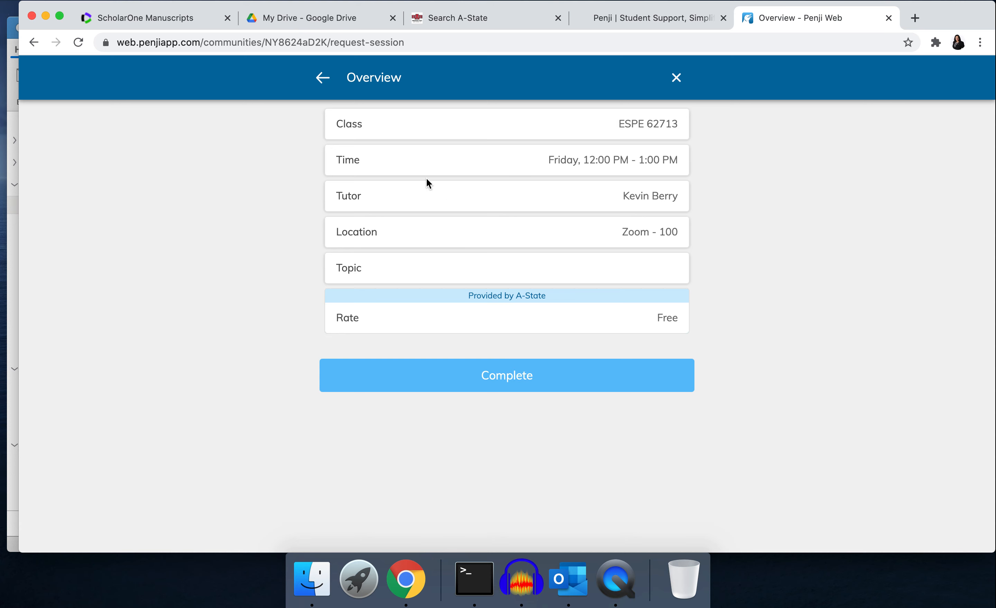
mouse_move(633, 136)
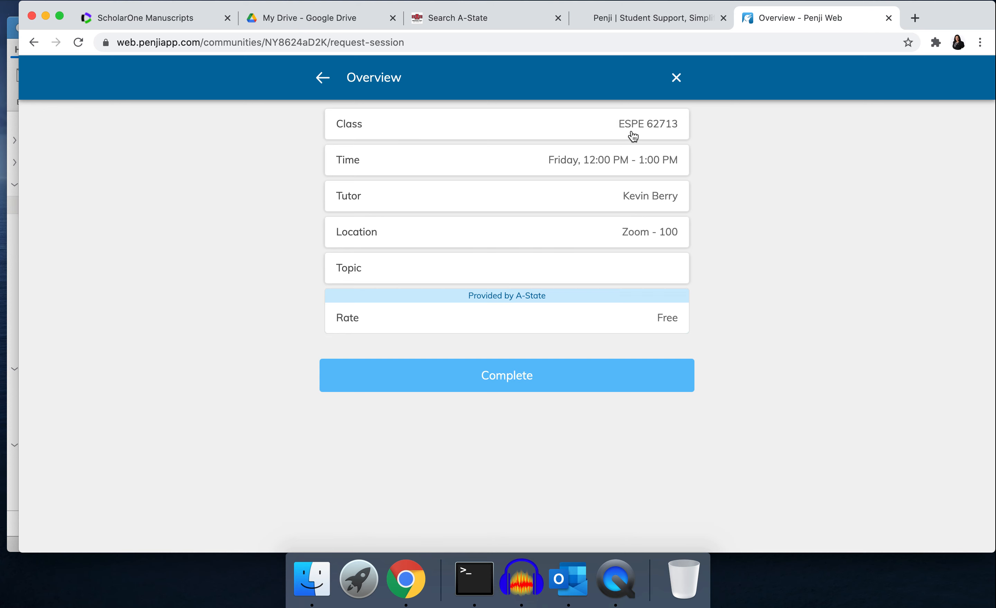
mouse_move(642, 176)
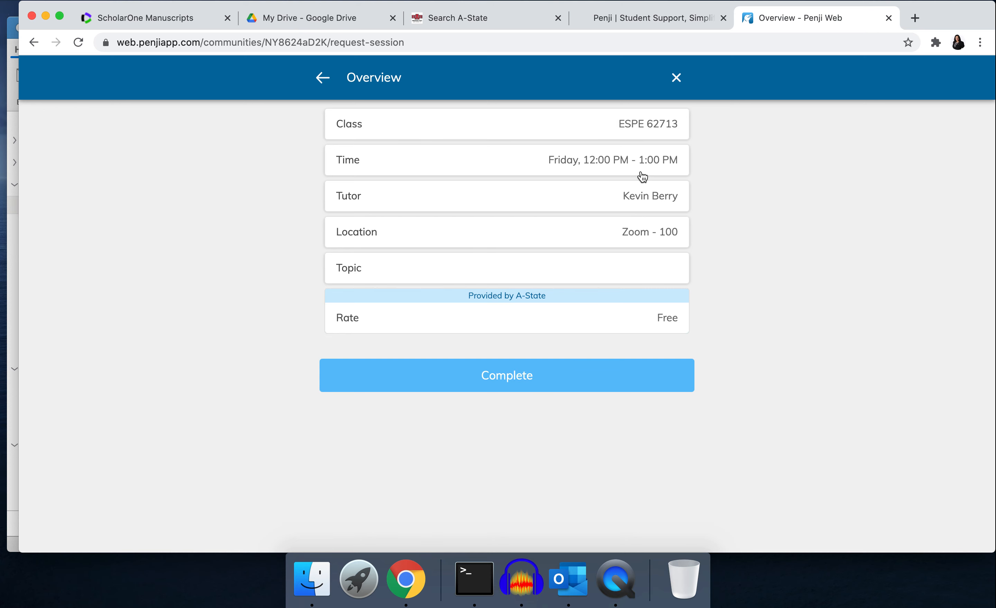
mouse_move(713, 179)
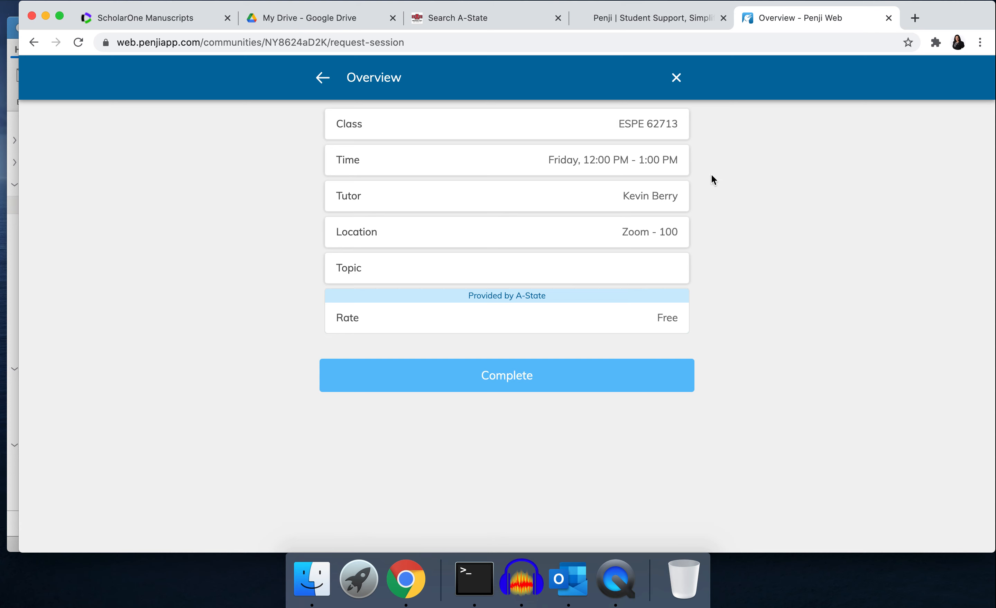
mouse_move(567, 229)
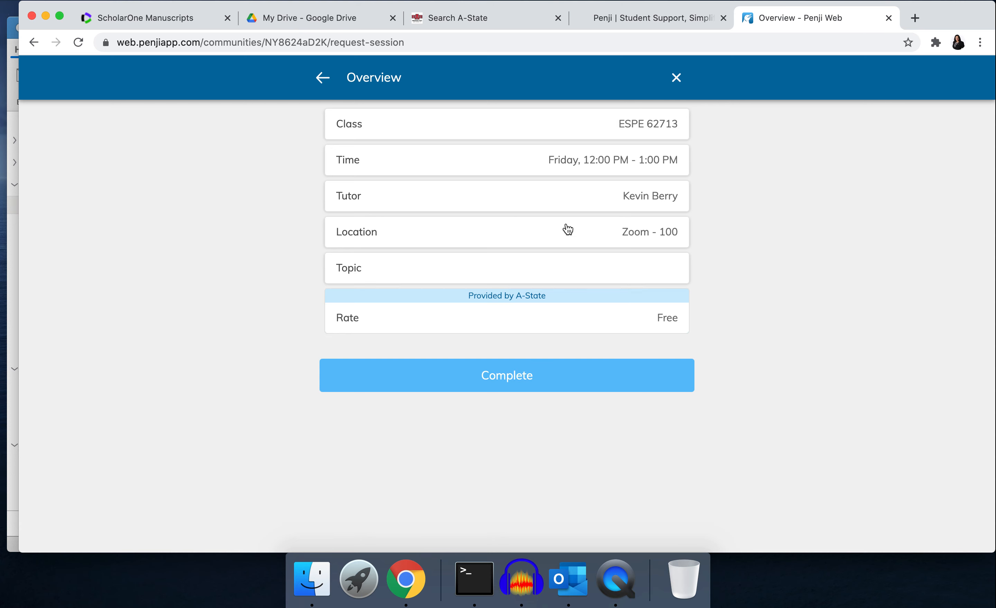
mouse_move(619, 207)
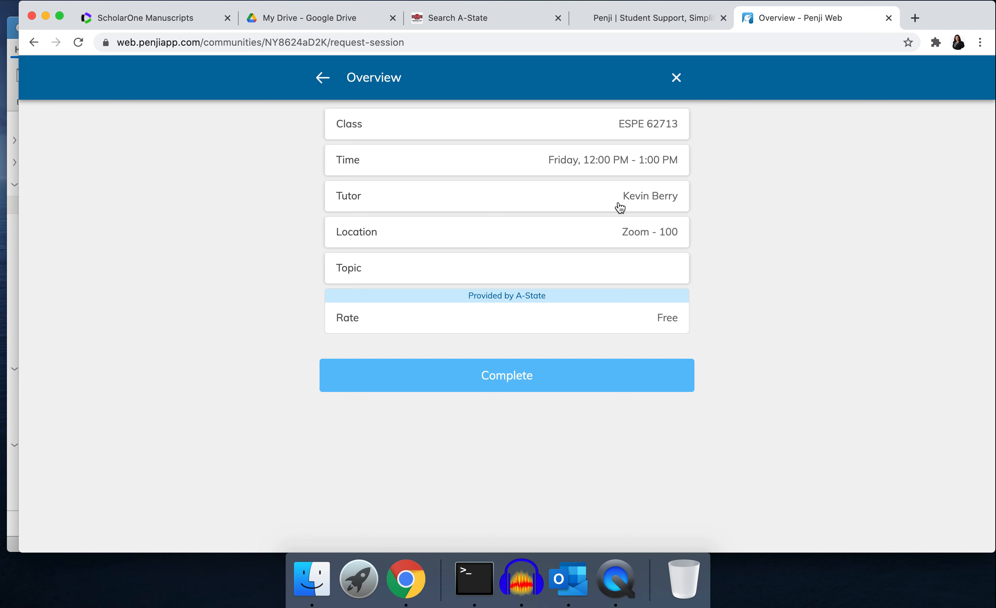
mouse_move(562, 164)
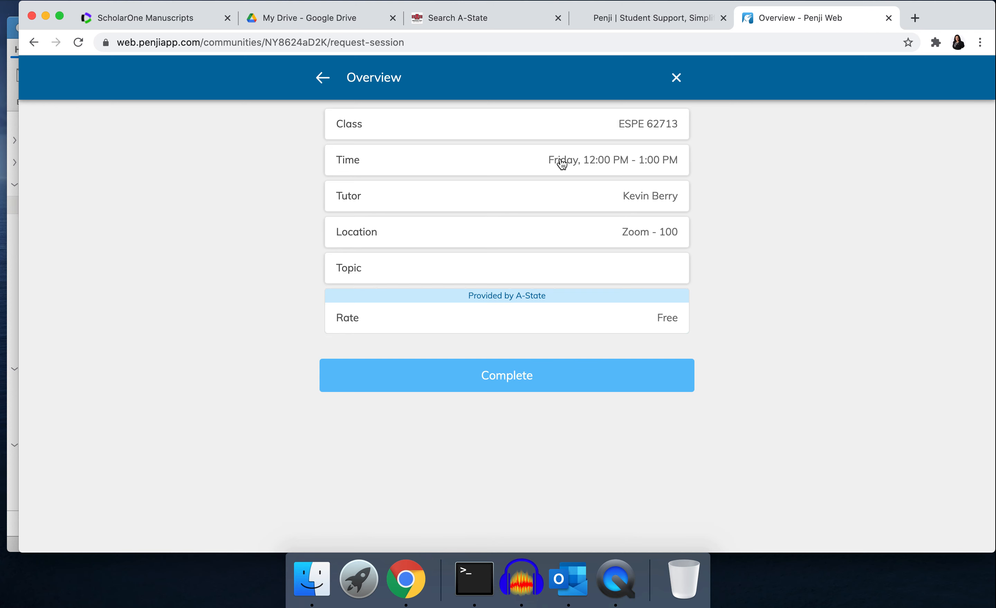
mouse_move(643, 207)
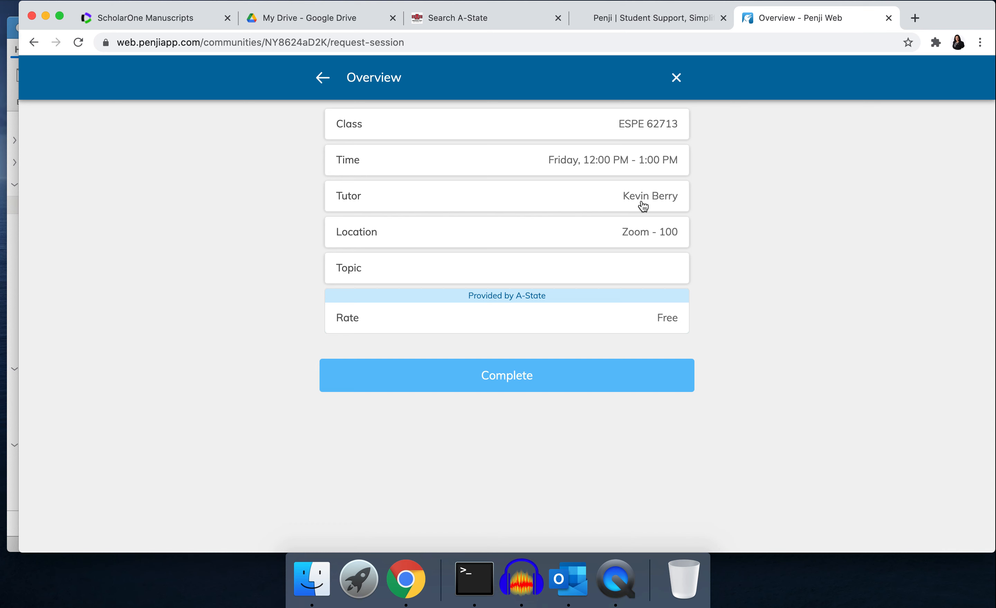
mouse_move(636, 271)
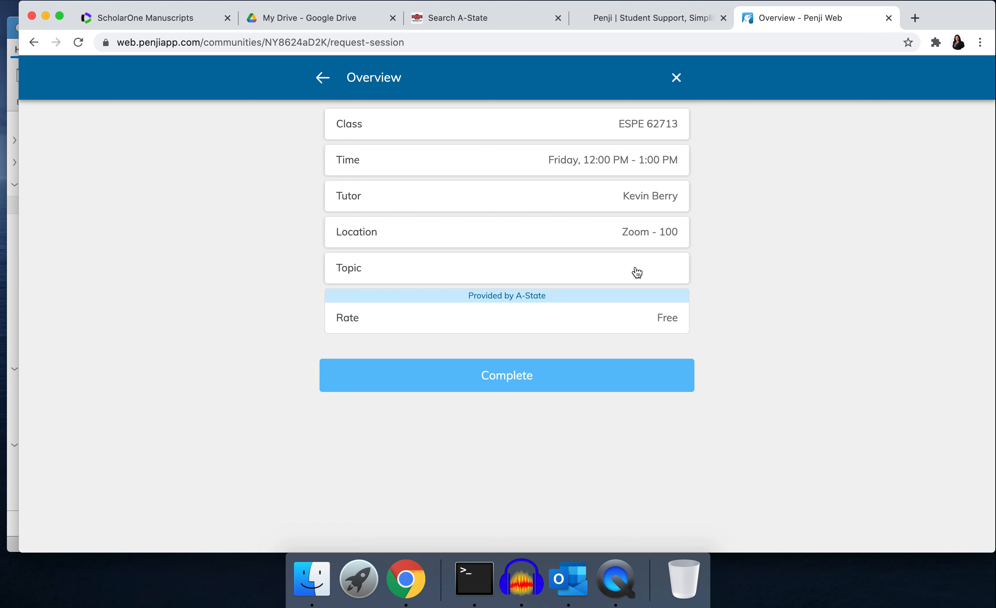
mouse_move(477, 277)
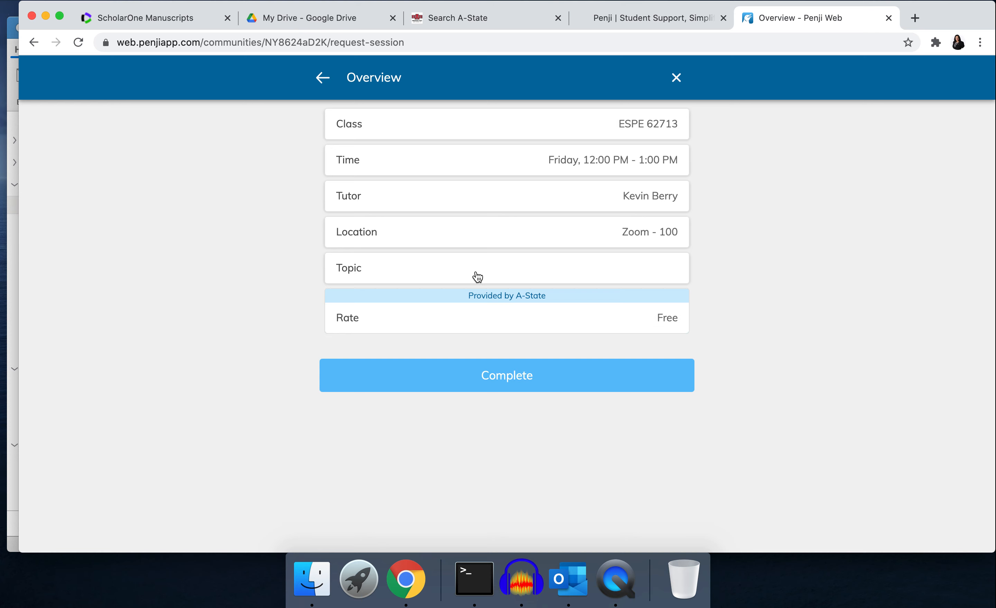
mouse_move(533, 310)
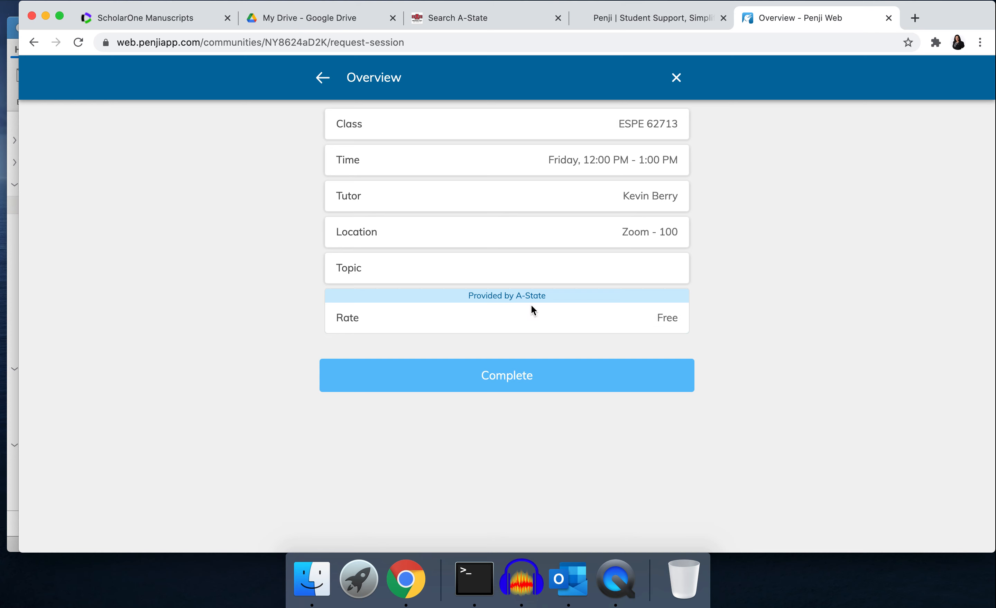
mouse_move(327, 89)
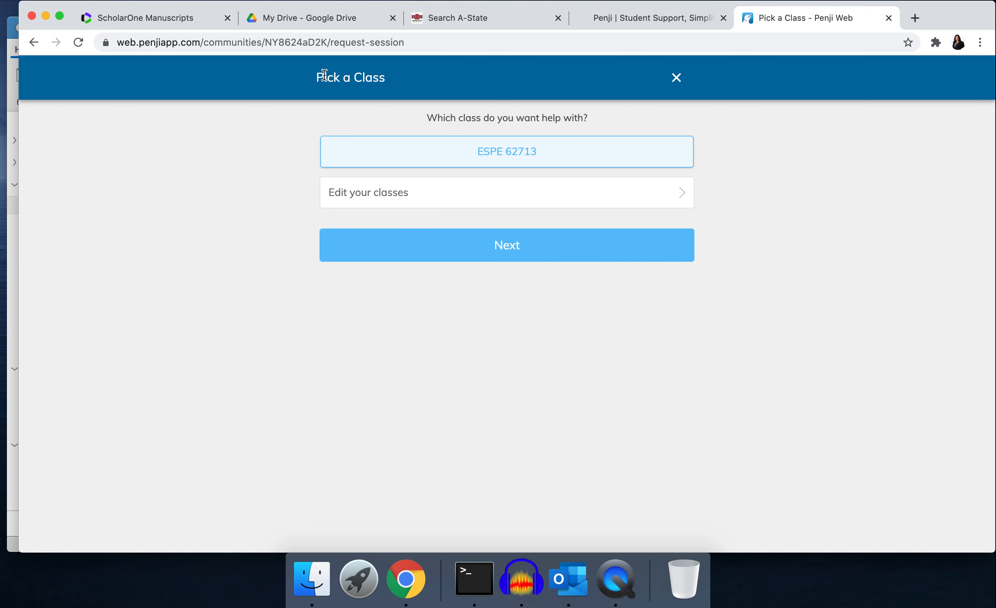
mouse_move(678, 79)
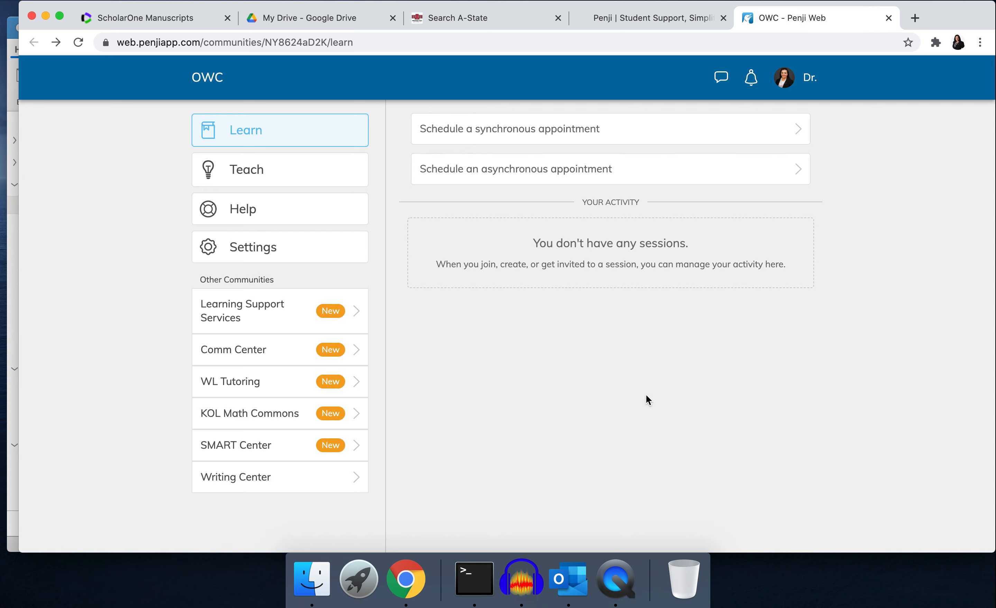
mouse_move(463, 433)
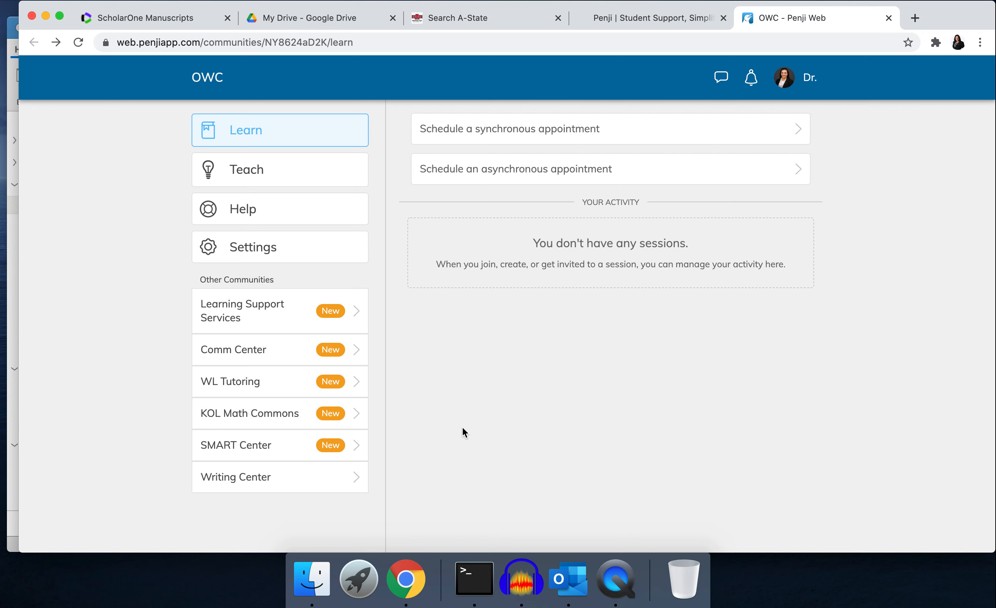